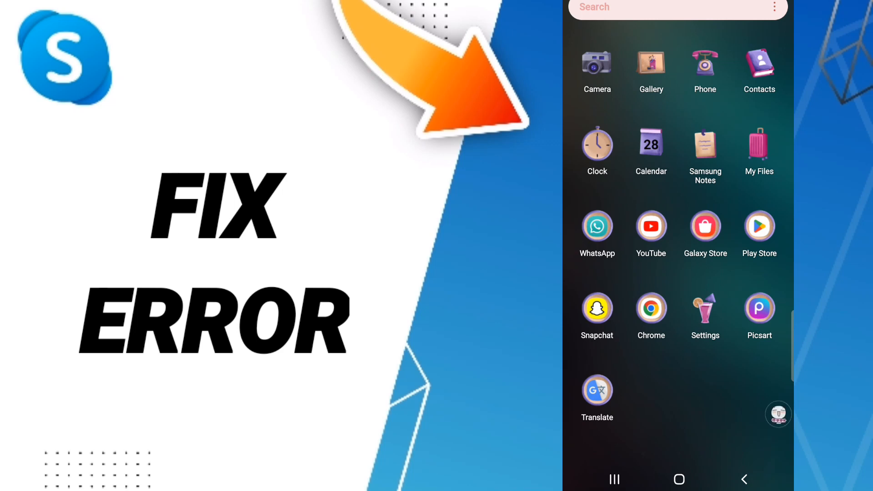
- Go from the app drawer into Settings and its Apps list
{"action": "left_click", "coordinate": [705, 307]}
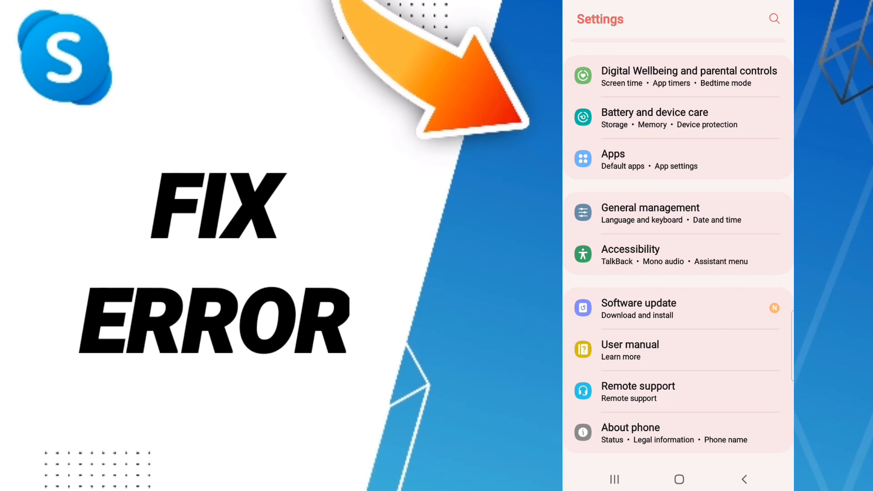
{"action": "left_click", "coordinate": [668, 159]}
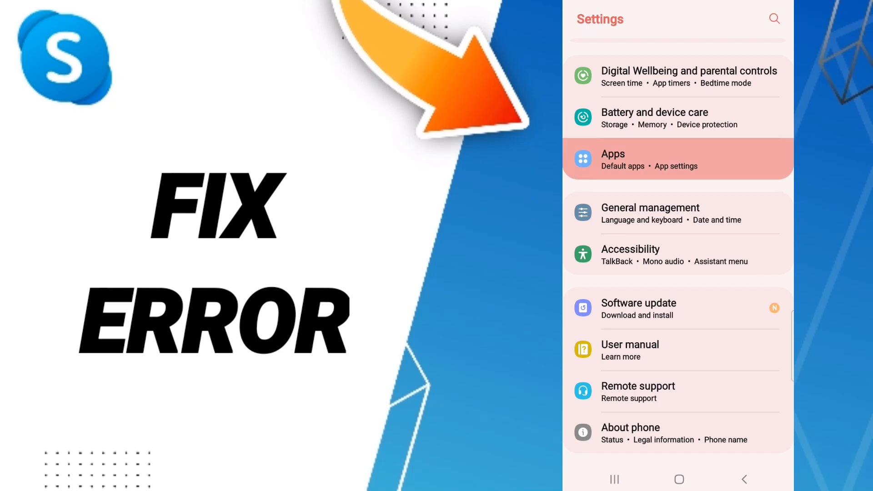
- Find Skype in the Apps list, force-stop it with OK, and reach its Storage details (170 MB total)
{"action": "left_click", "coordinate": [677, 160]}
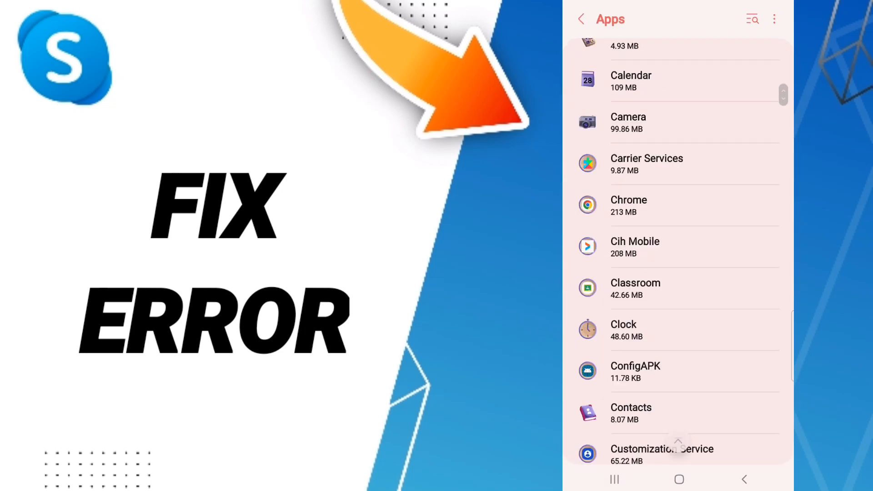
{"action": "scroll", "scroll_direction": "down", "scroll_amount": 3}
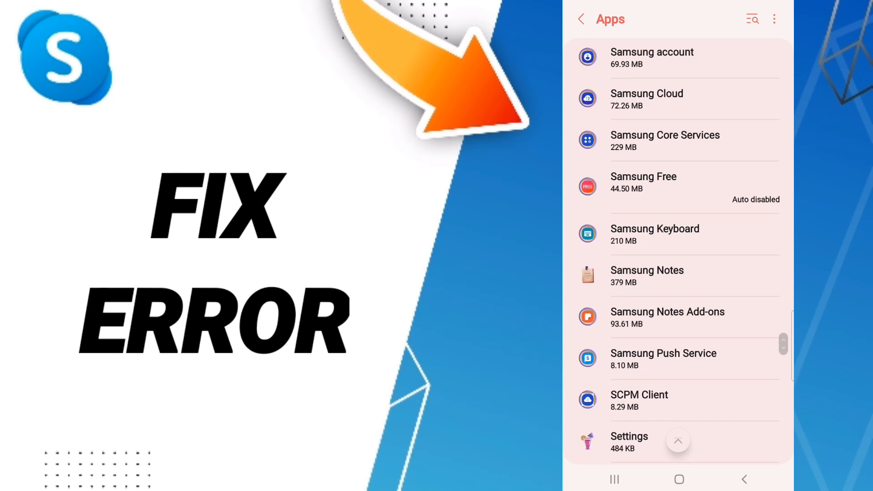
{"action": "scroll", "scroll_direction": "up", "scroll_amount": 3}
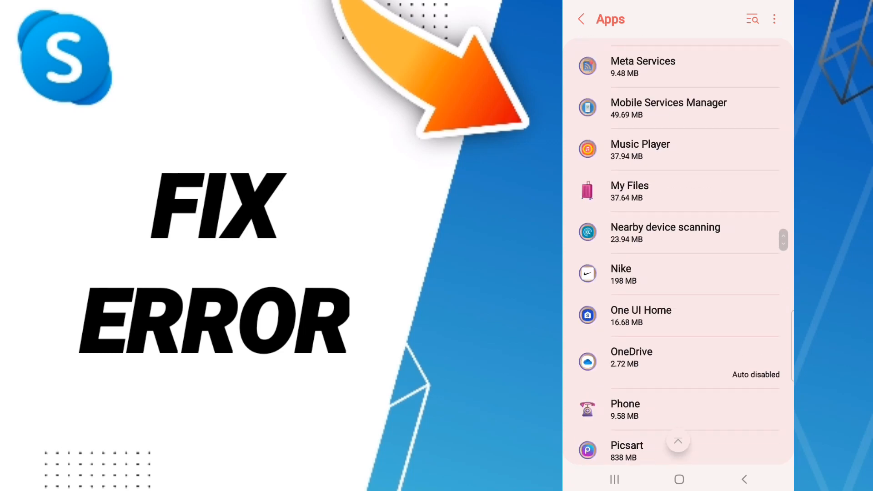
{"action": "scroll", "scroll_direction": "down", "scroll_amount": 3}
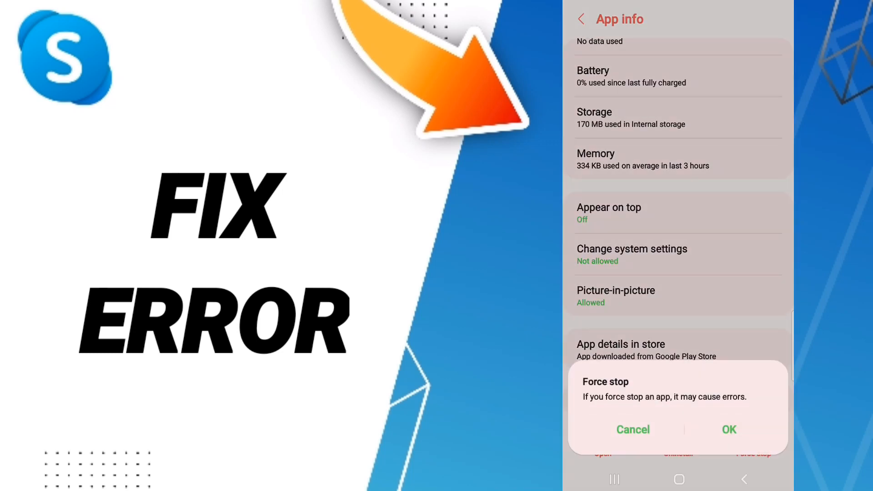
{"action": "left_click", "coordinate": [632, 429]}
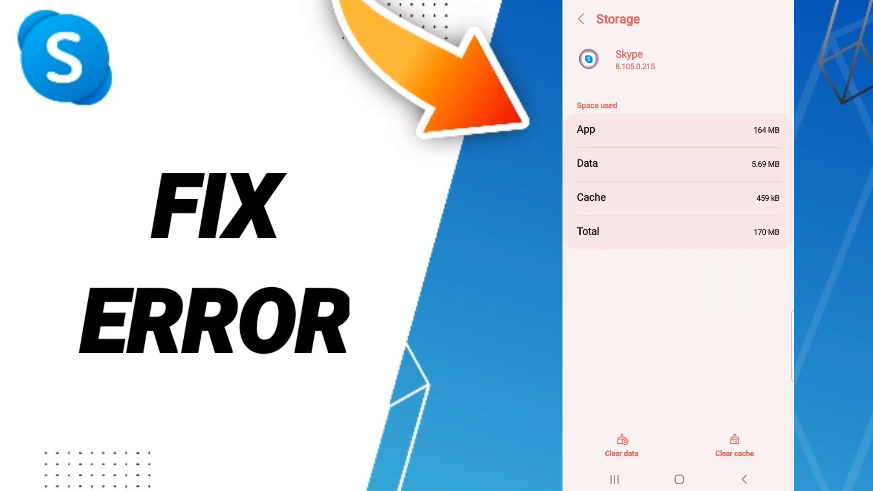
- Clear Skype's 459 kB cache, then reach its Play Store page showing only Uninstall and Open
{"action": "left_click", "coordinate": [734, 446]}
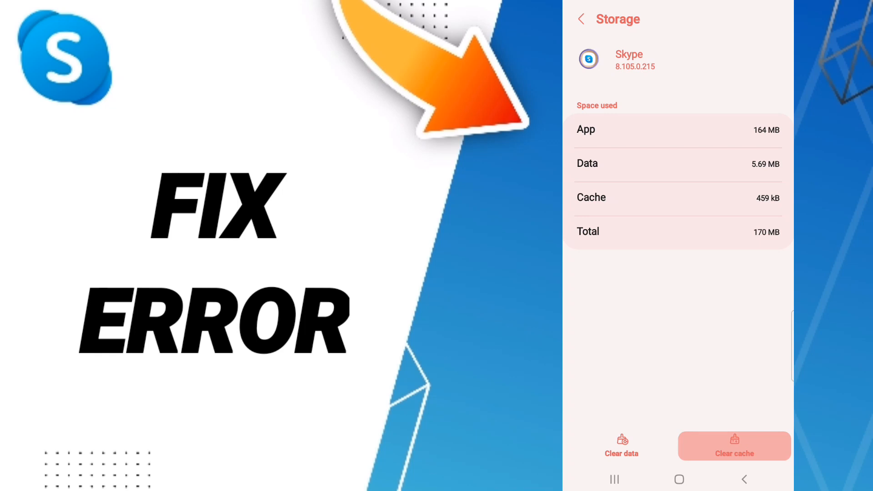
{"action": "left_click", "coordinate": [621, 446]}
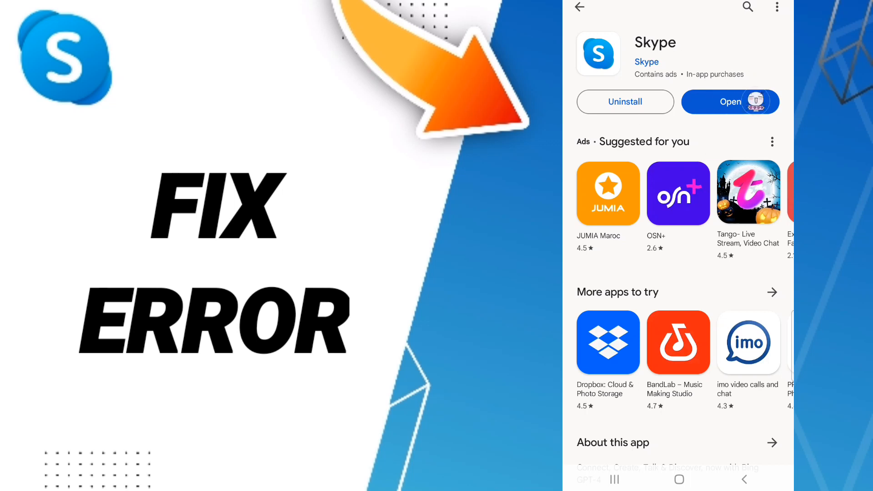
{"action": "scroll", "scroll_direction": "down", "scroll_amount": 3}
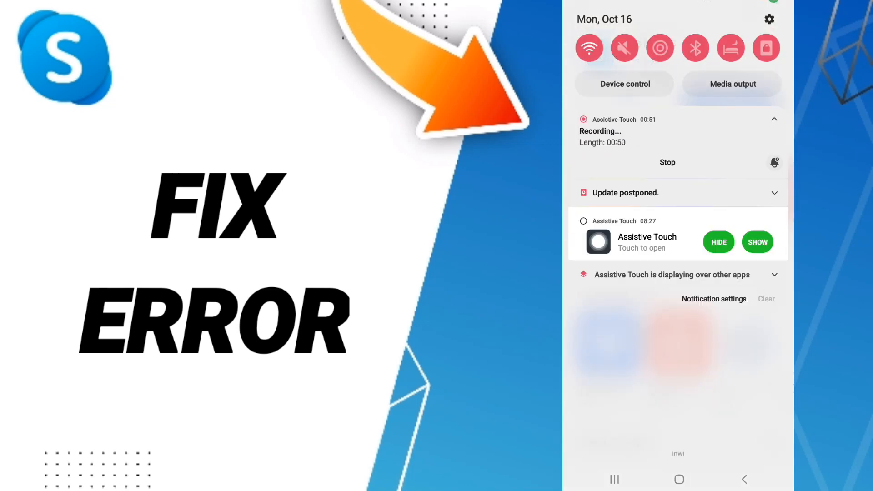